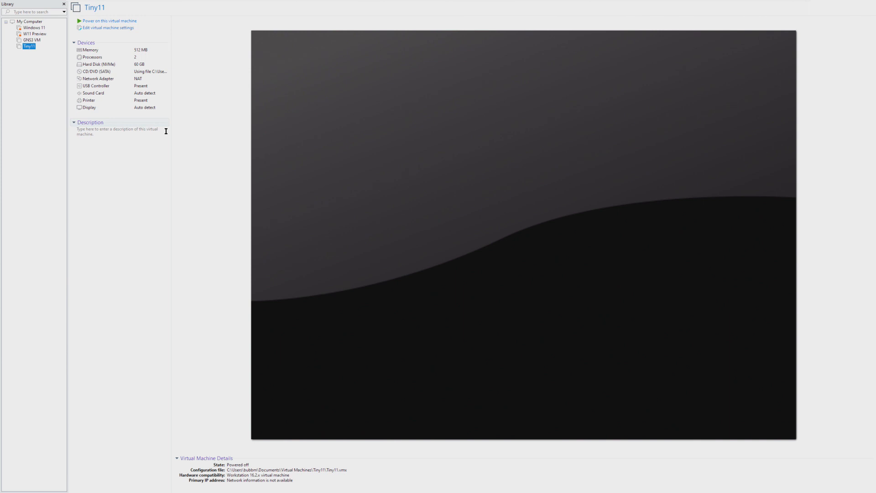
mouse_move(152, 26)
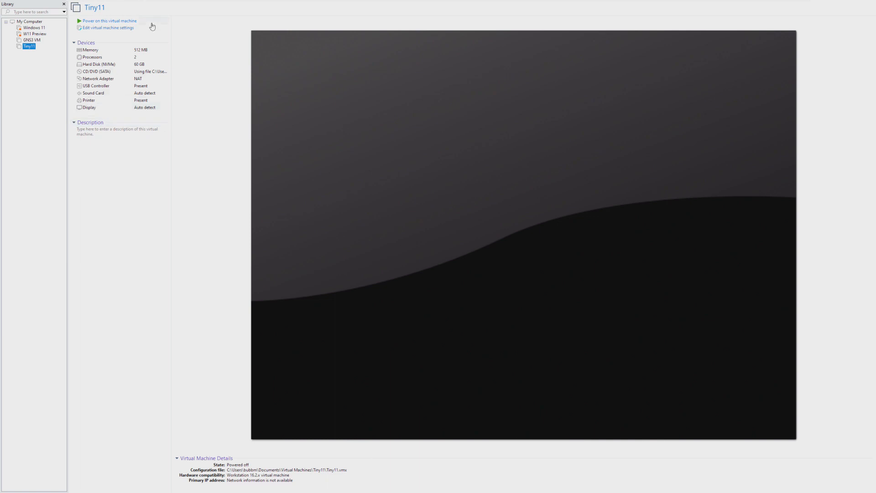
- Power Tiny11 off, raise its memory to 4 GB, and power it back on into Windows Setup
left_click(110, 21)
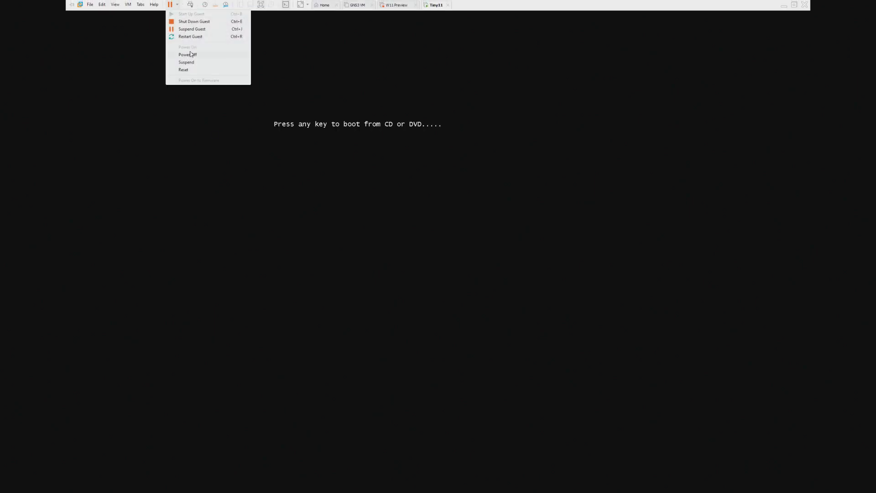
left_click(188, 54)
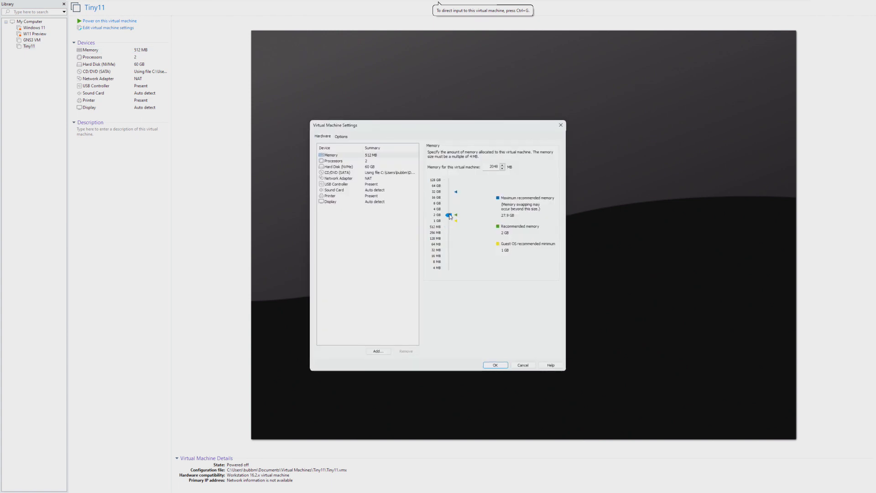
left_click(494, 365)
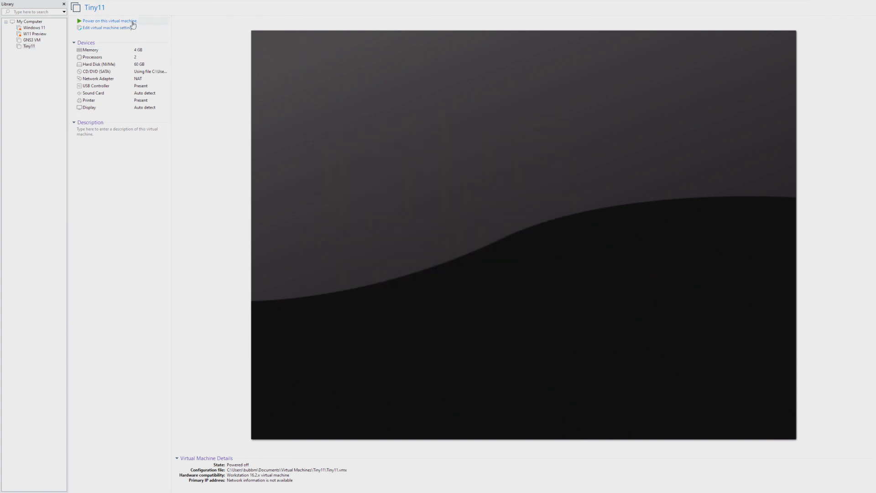
left_click(109, 21)
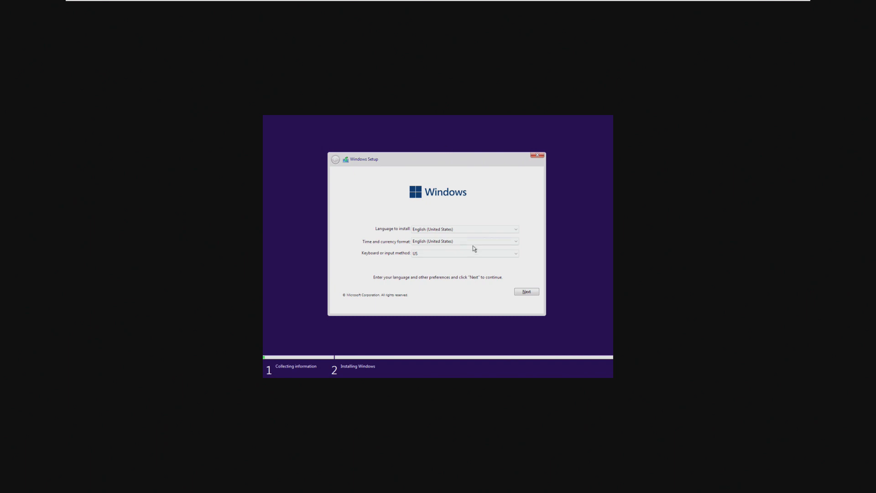
- Accept default language and keyboard, and install Windows onto Drive 0's 60 GB unallocated space
left_click(526, 291)
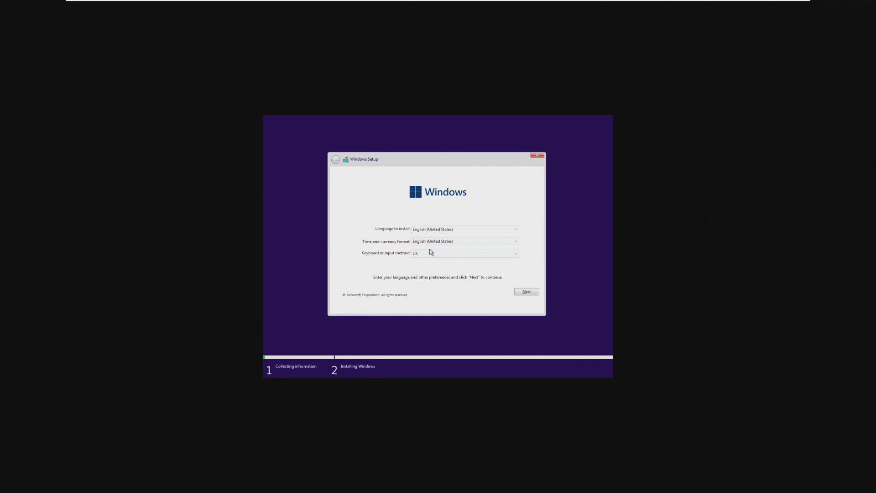
left_click(526, 291)
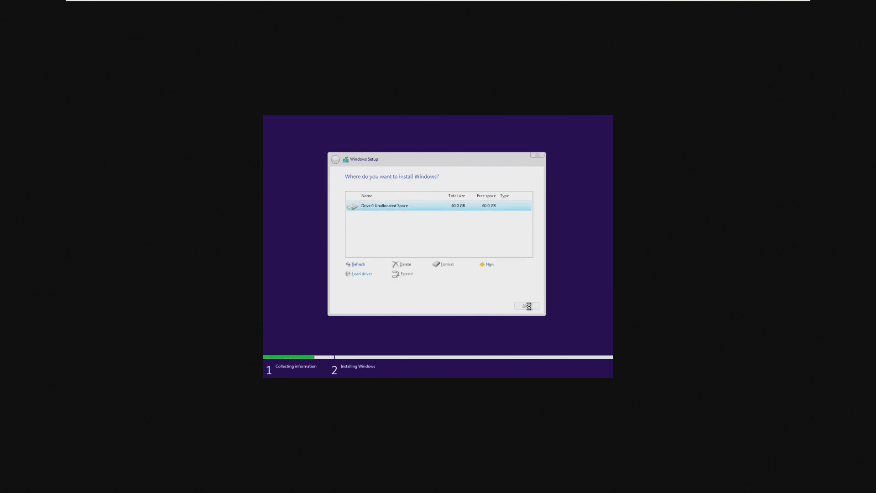
left_click(526, 306)
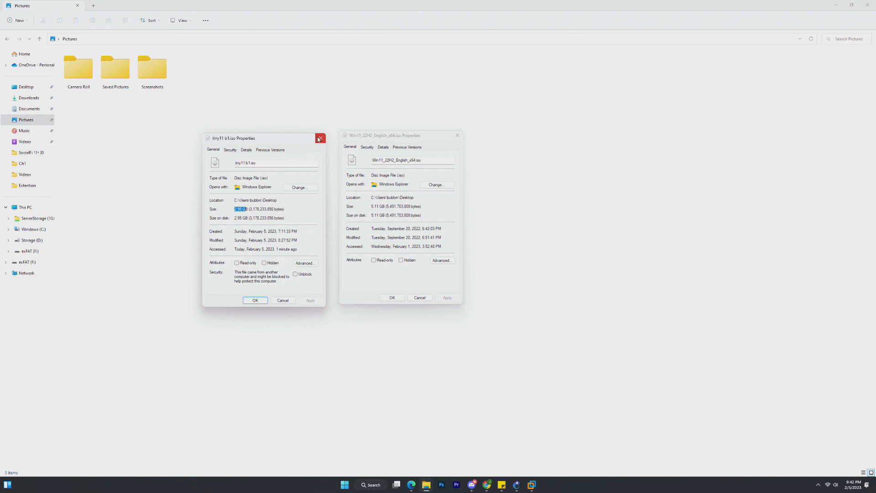
- Close the tiny11 ISO Properties window after comparing its 2.95 GB size with the 5.11 GB ISO
left_click(320, 138)
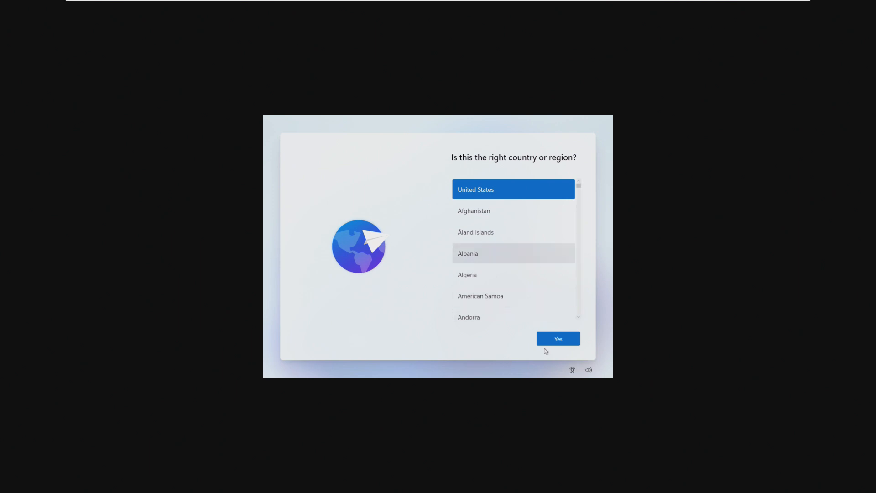
- Keep United States selected and confirm it with Yes on the country or region screen
left_click(556, 339)
type("W")
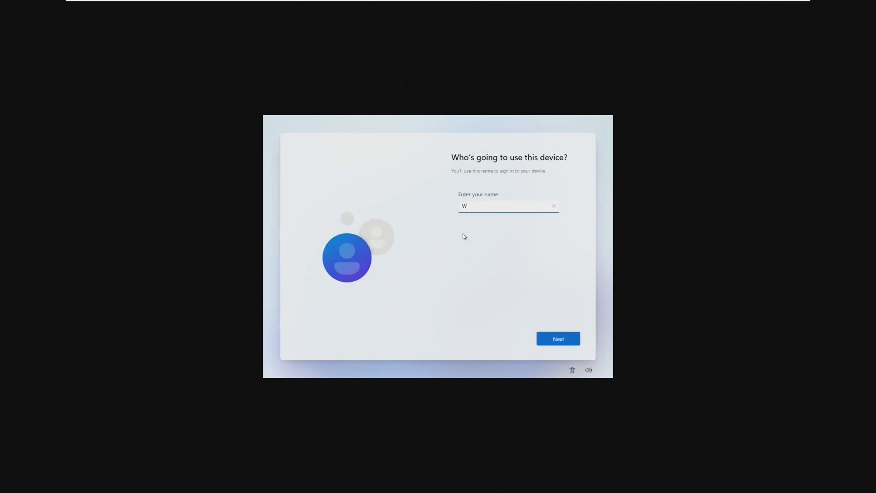
- Submit the account name, continue with a blank password, and accept the default privacy settings
left_click(557, 339)
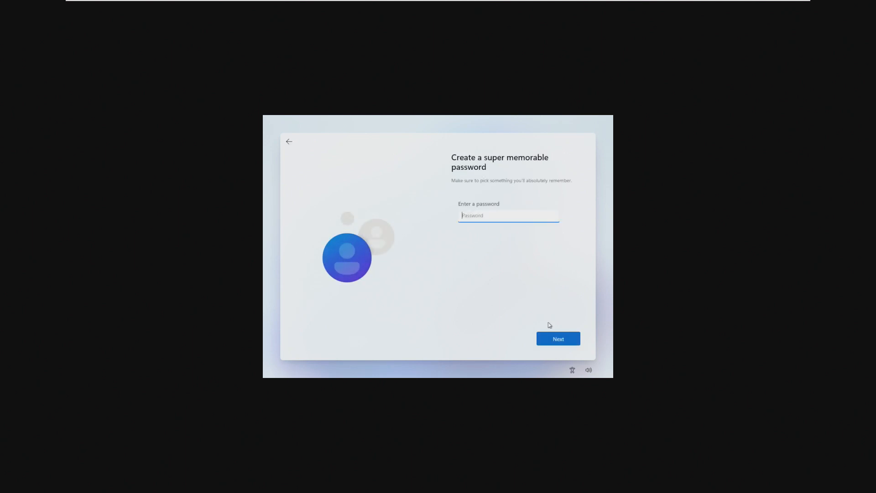
left_click(557, 338)
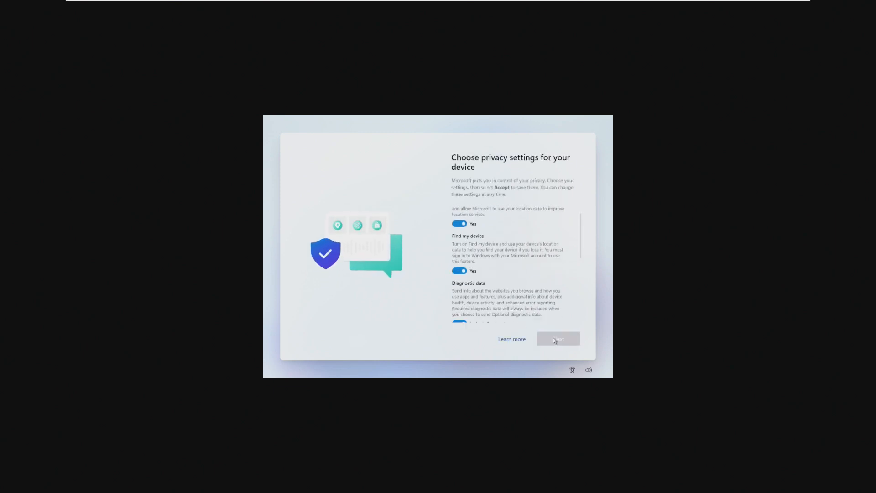
scroll("down", 3)
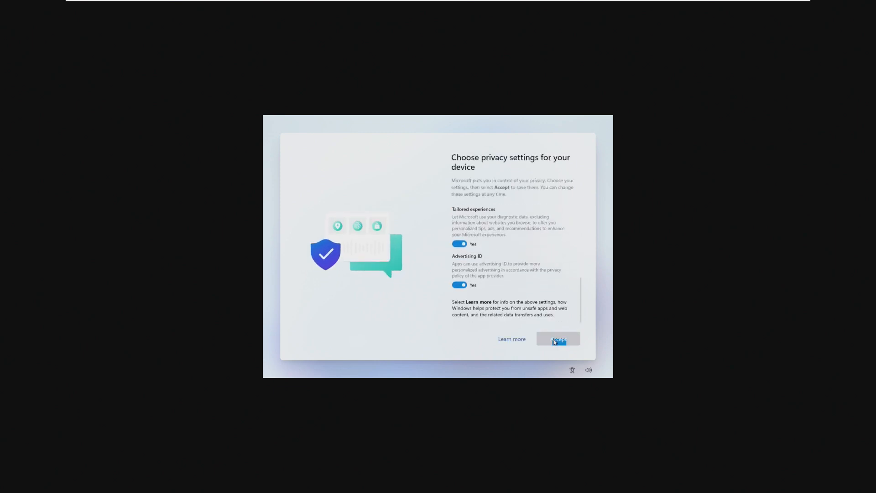
left_click(558, 339)
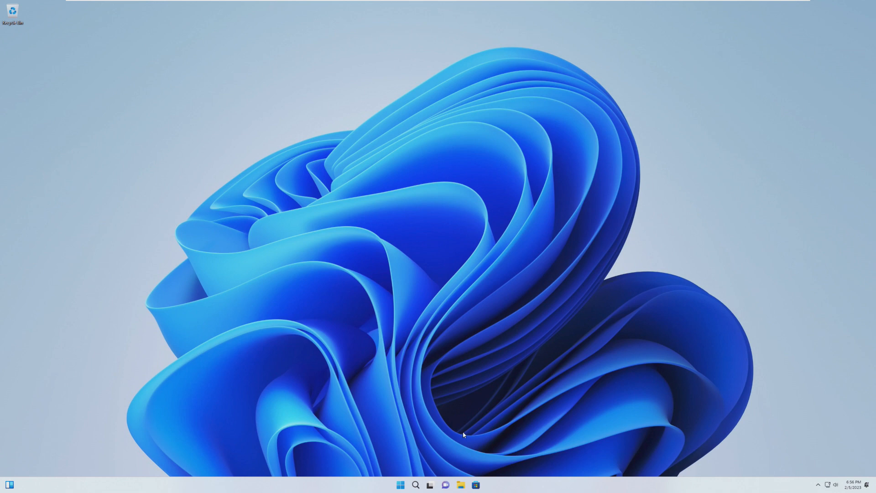
mouse_move(564, 303)
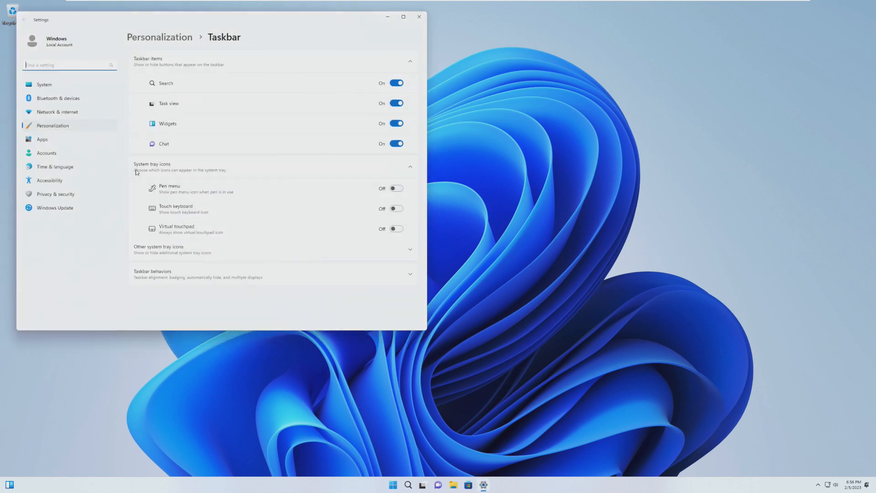
left_click(409, 484)
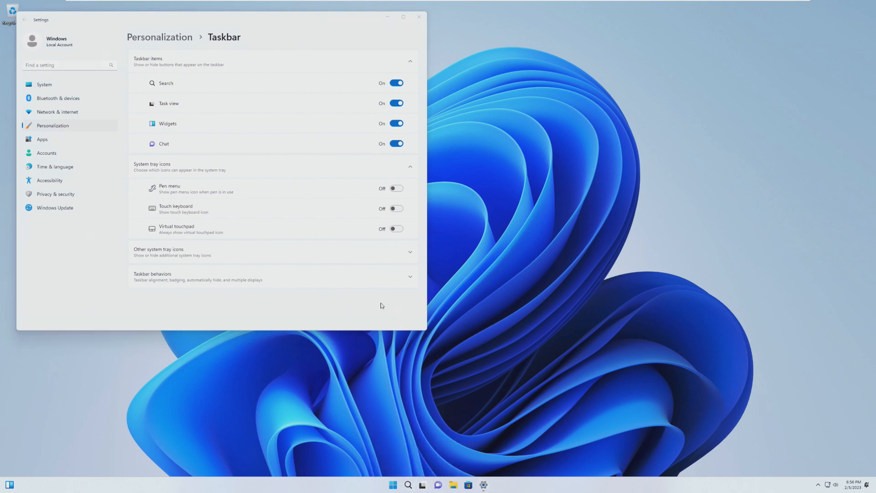
left_click(419, 16)
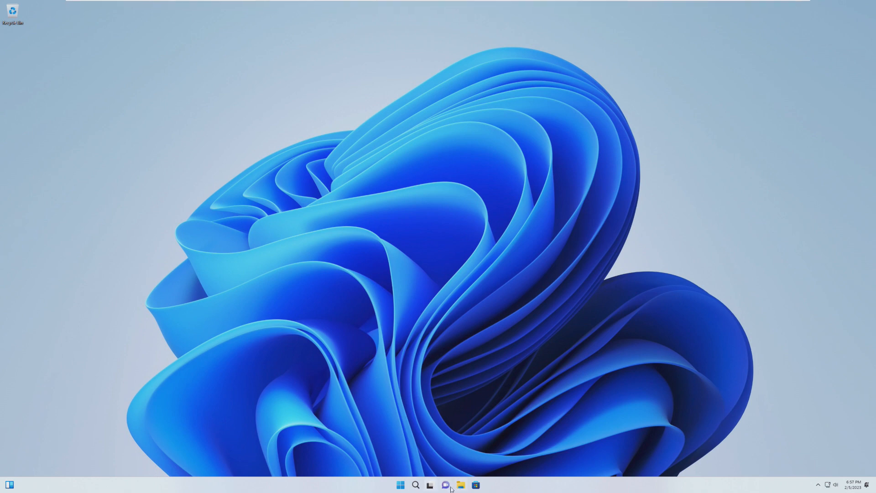
left_click(400, 485)
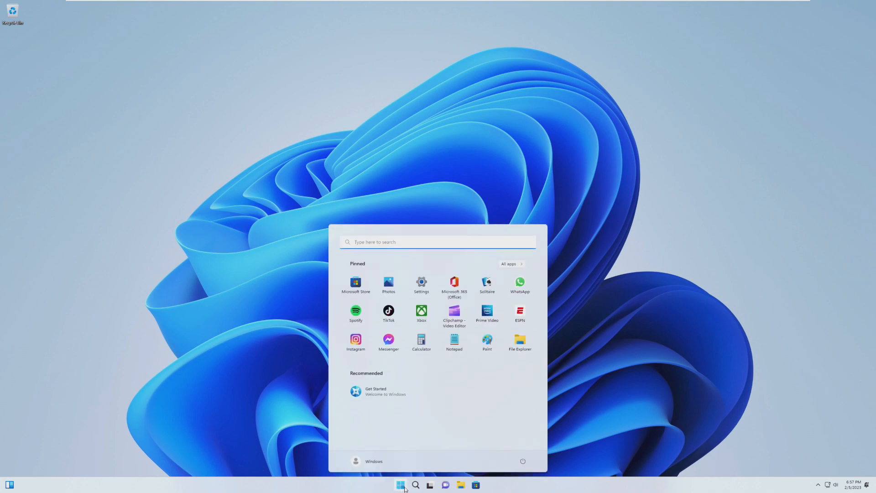
type("edge")
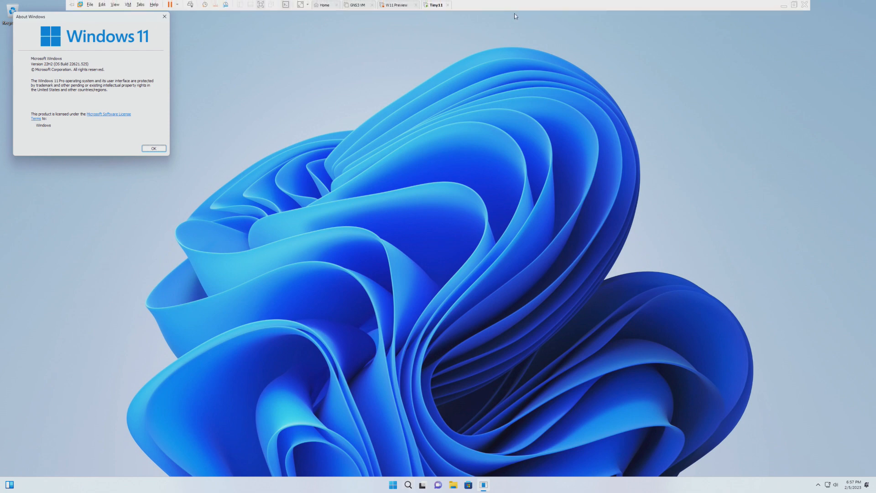
mouse_move(144, 129)
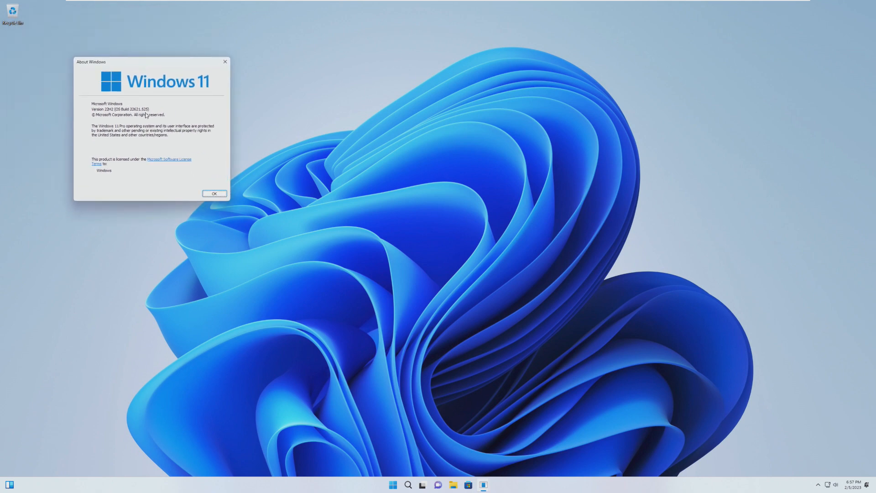
left_click(214, 193)
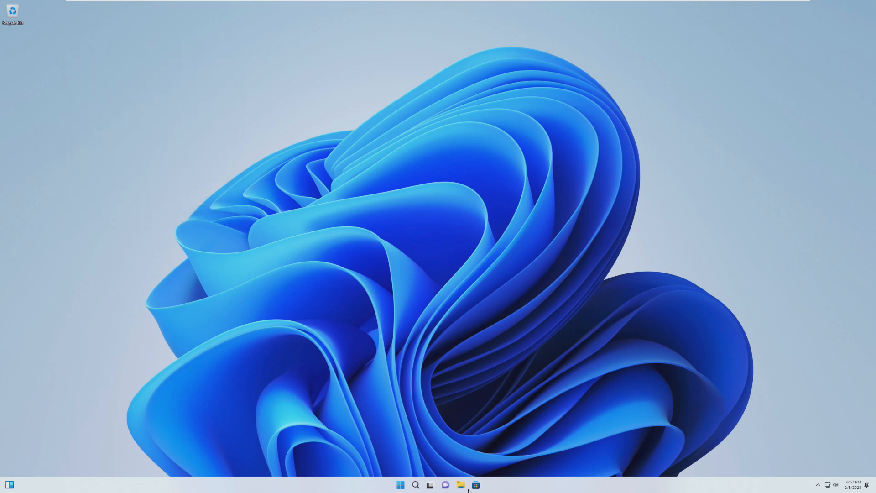
- Browse the Start menu's All apps list and launch Get Started from the Accessibility folder
left_click(400, 484)
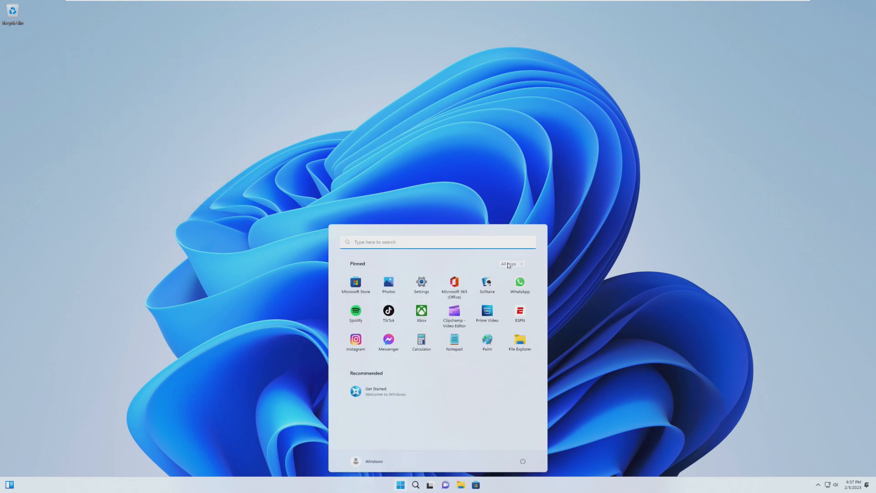
left_click(509, 263)
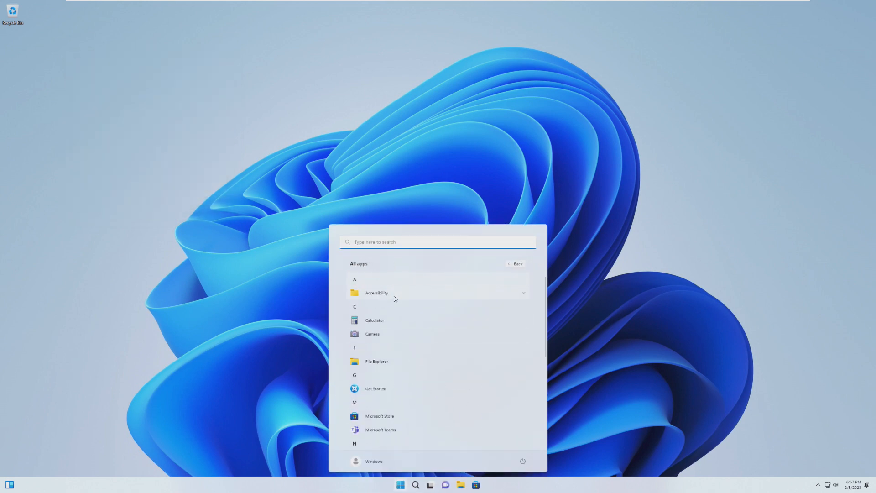
left_click(377, 292)
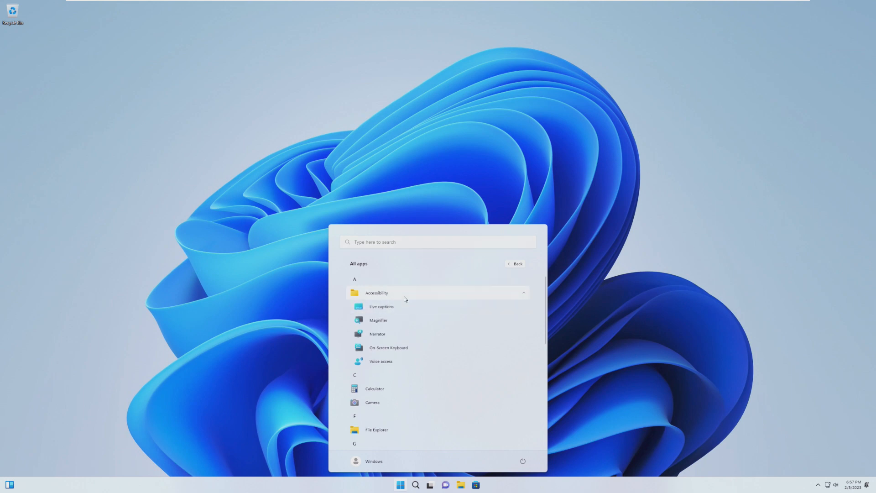
left_click(377, 293)
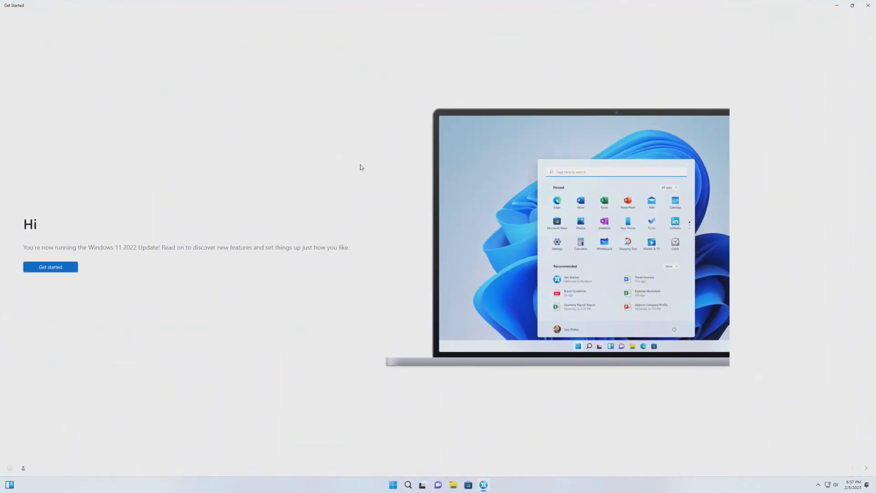
mouse_move(497, 335)
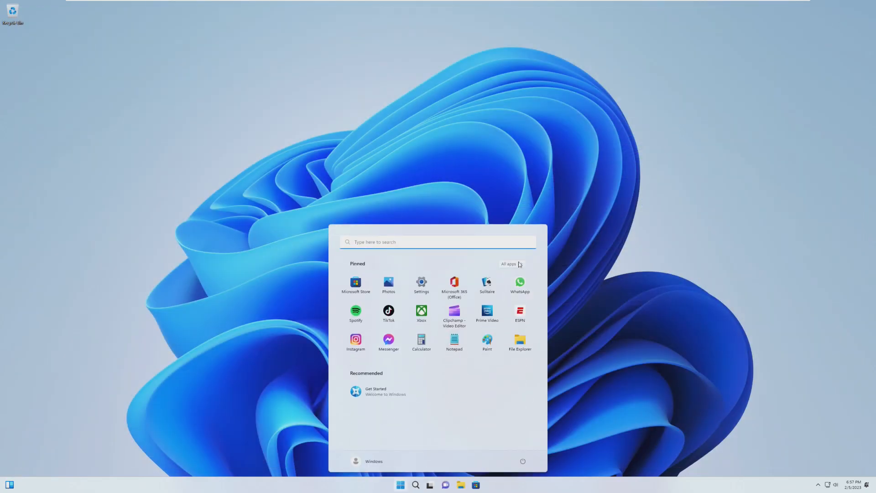
- Return to the All apps list, then close it to leave only the desktop showing
left_click(508, 263)
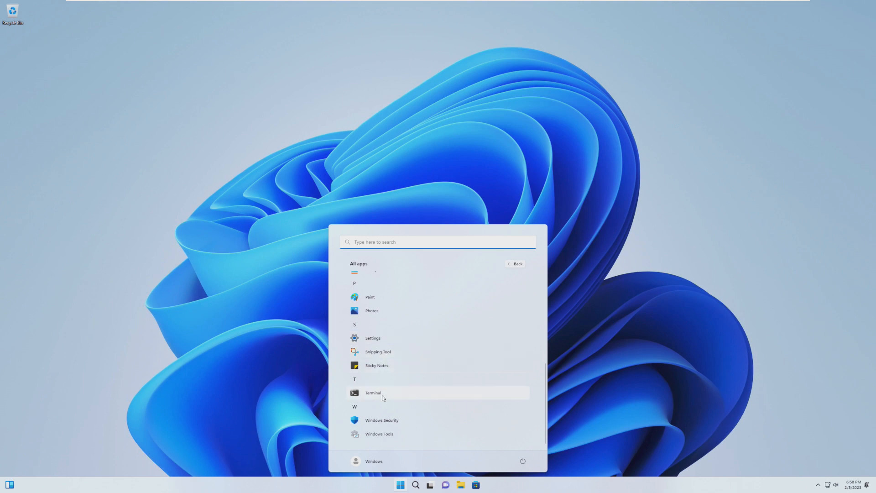
left_click(380, 434)
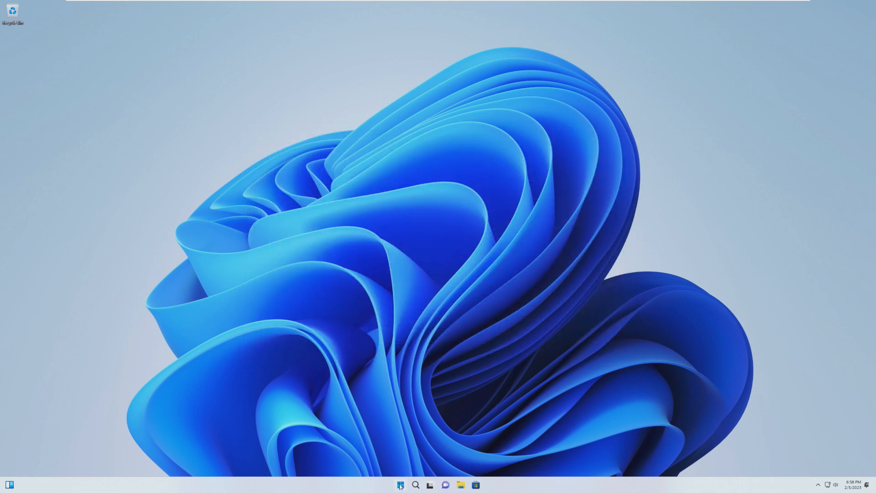
- Remove WhatsApp from pinned apps and confirm uninstalling TikTok from the Start menu
left_click(399, 485)
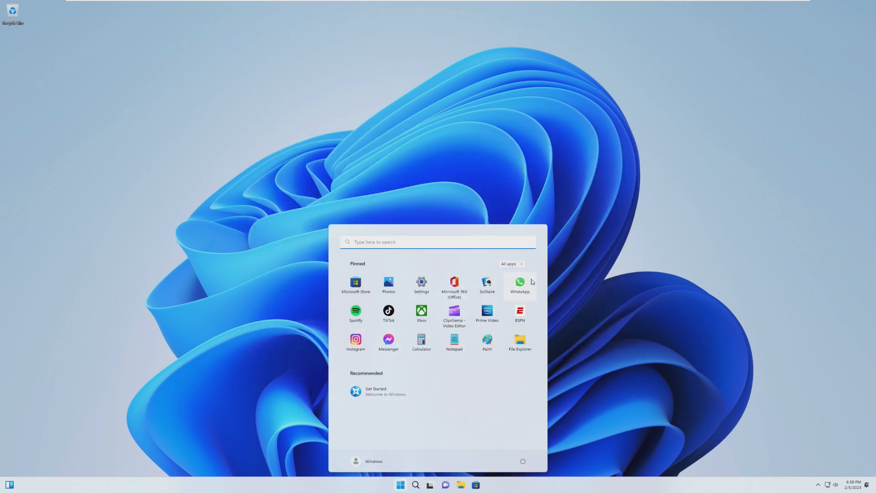
mouse_move(454, 319)
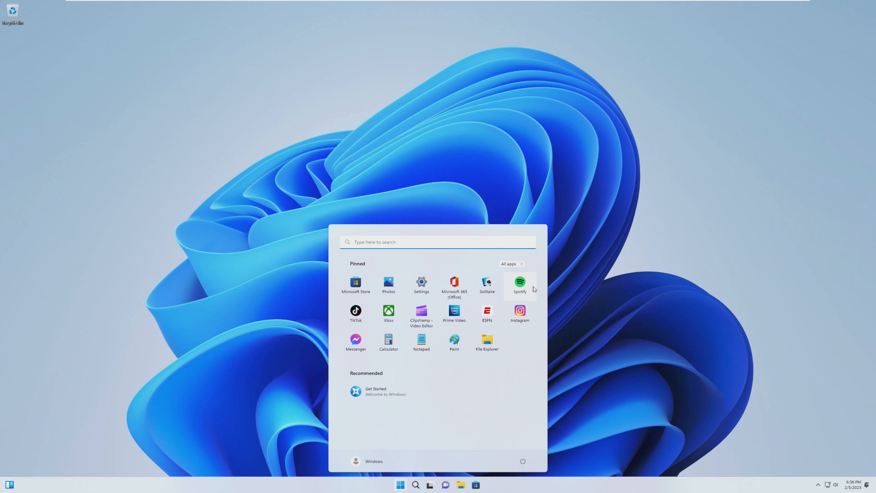
mouse_move(522, 273)
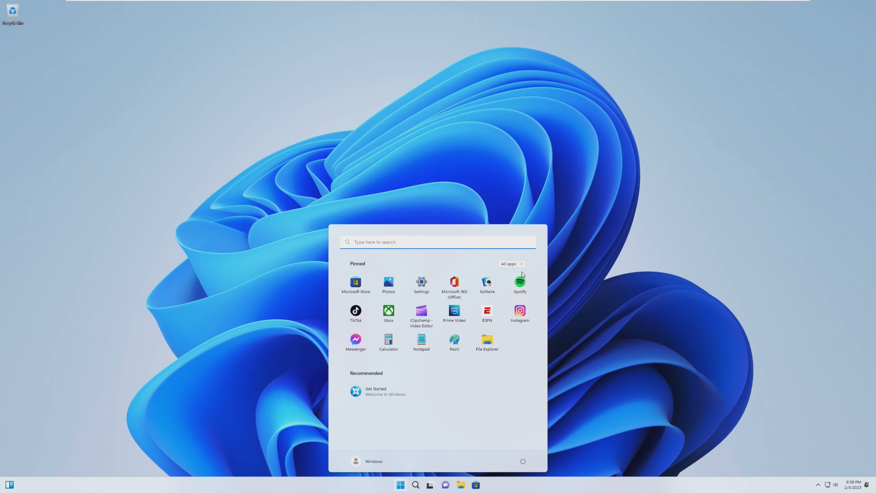
mouse_move(520, 275)
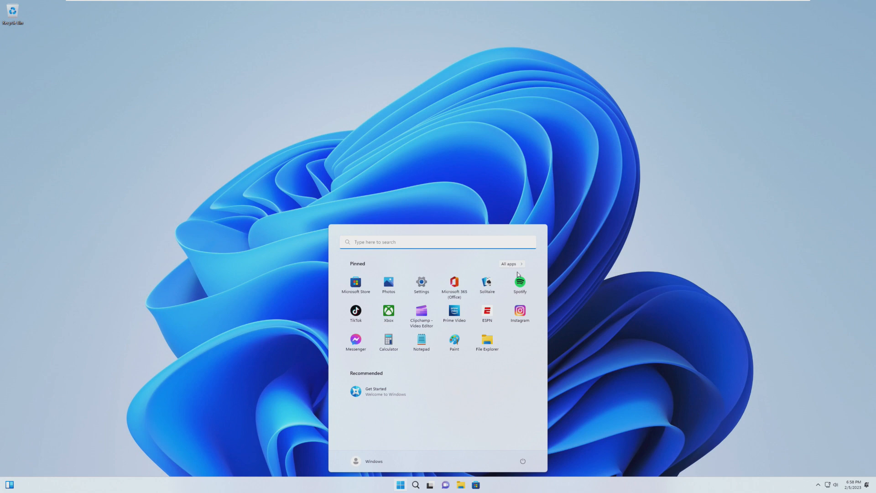
mouse_move(436, 334)
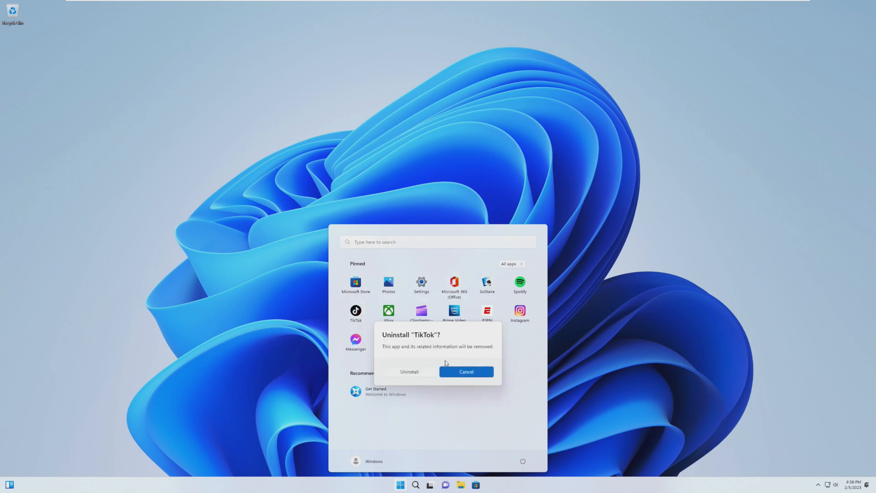
left_click(466, 372)
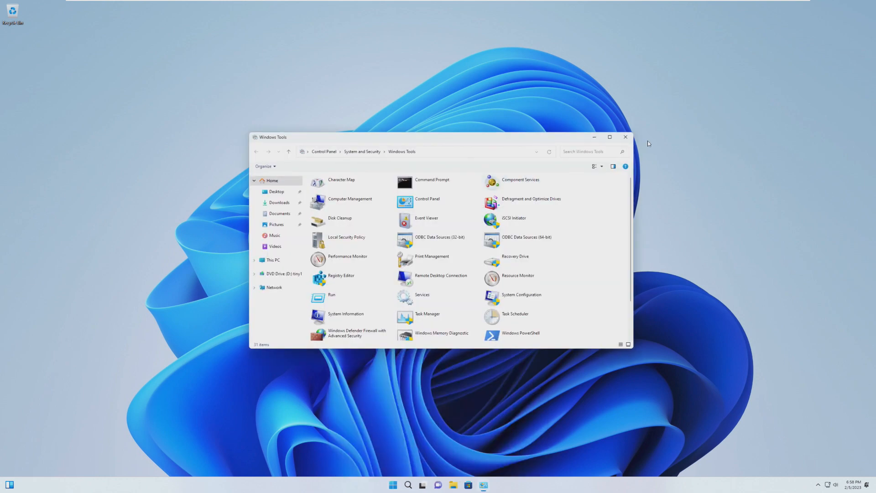
- Review Windows Security's all-clear Security at a glance overview and close it
left_click(400, 485)
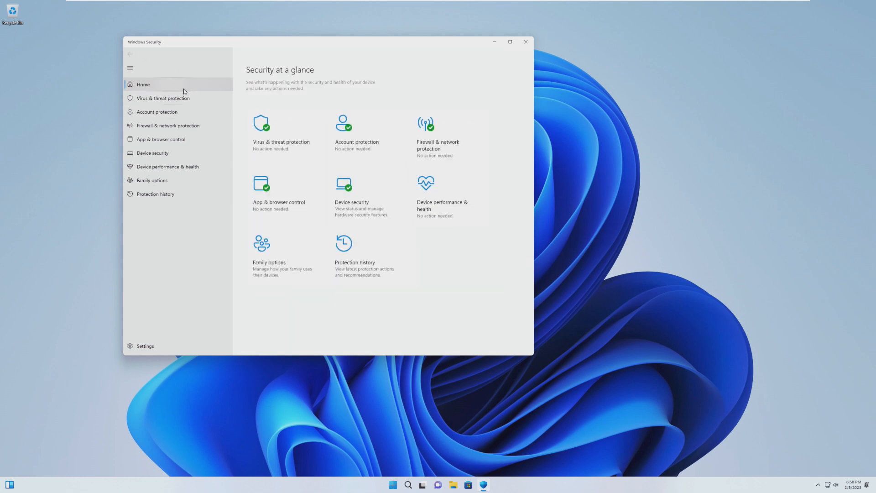
left_click(523, 41)
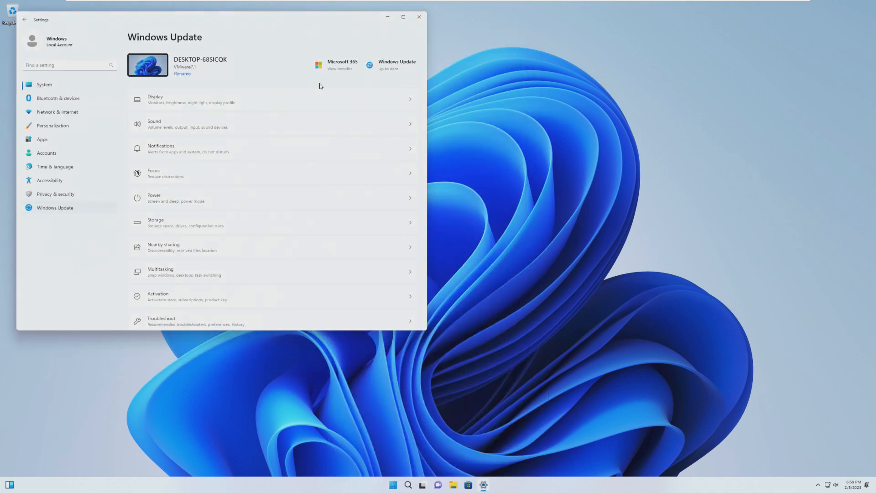
- Start checking for Windows updates on the Windows Update page
left_click(395, 69)
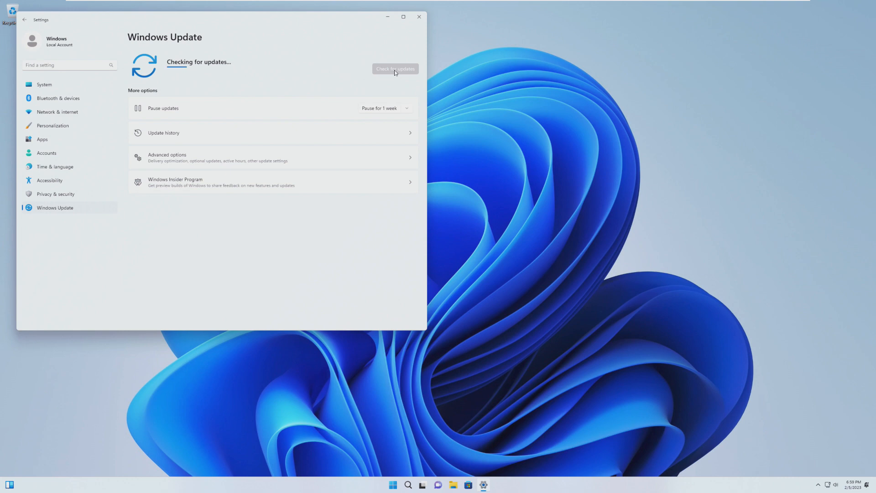
left_click(395, 68)
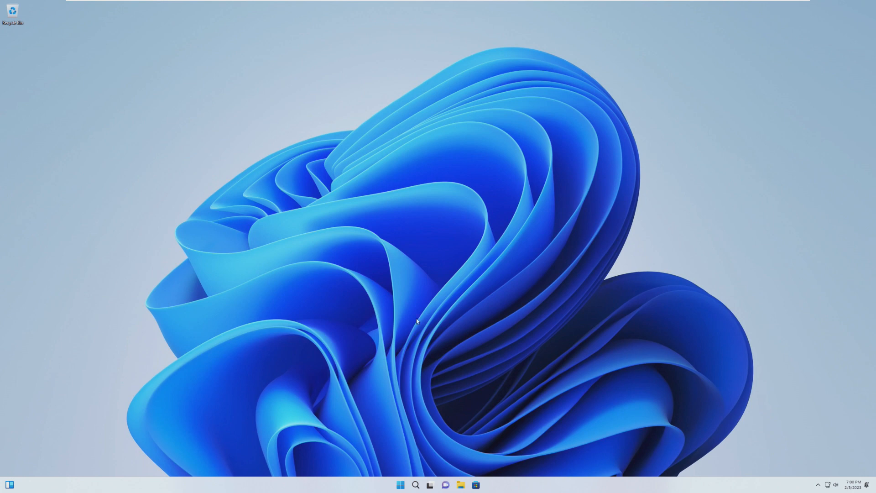
- Reopen Settings > Windows Update and choose Download & install all for the pending updates
left_click(400, 484)
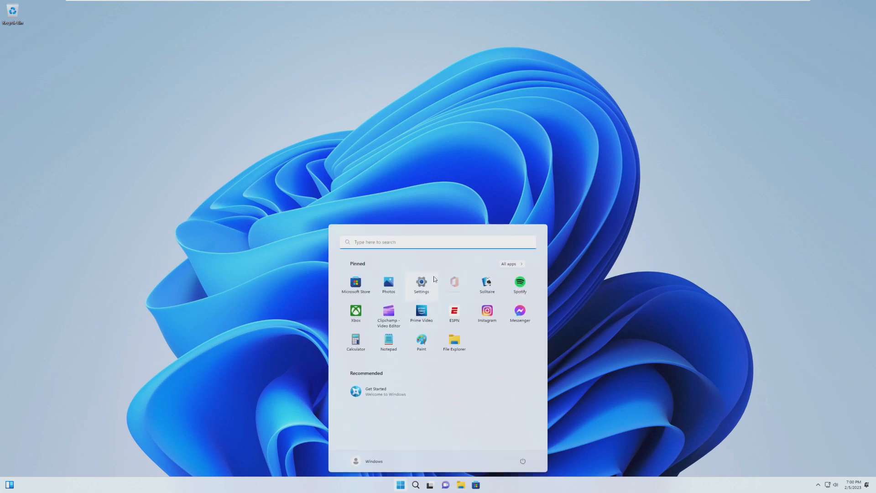
left_click(422, 285)
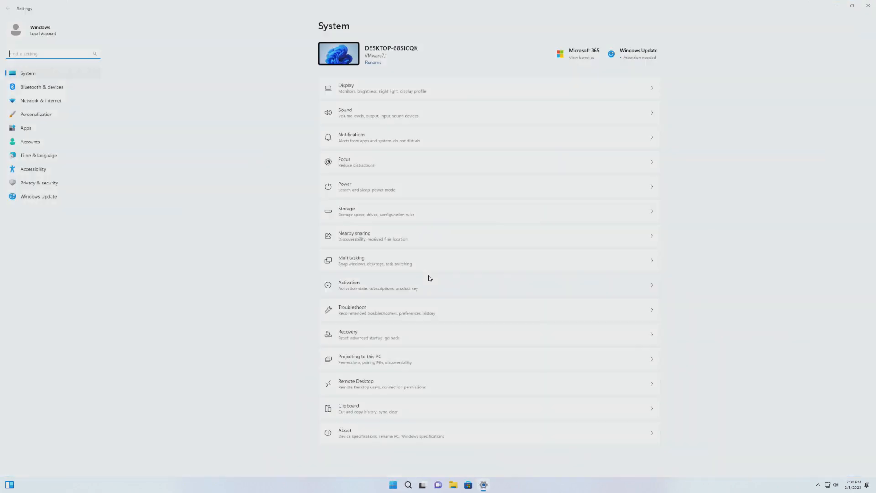
left_click(38, 196)
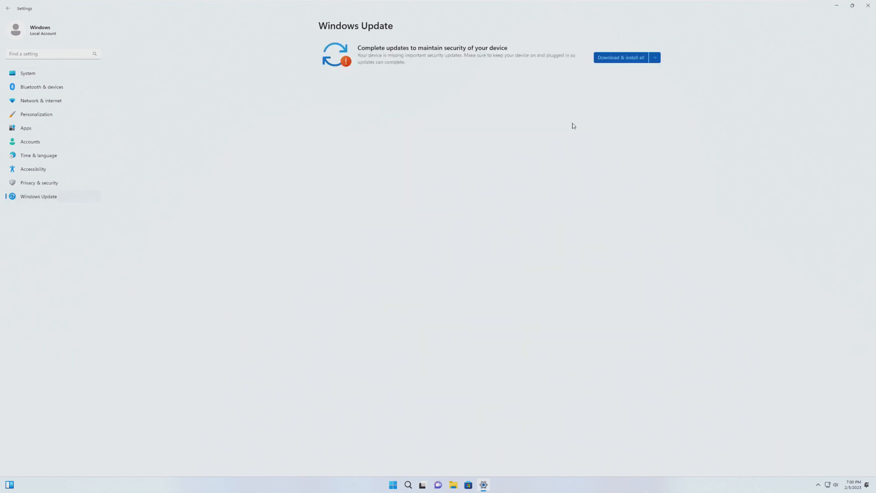
left_click(621, 56)
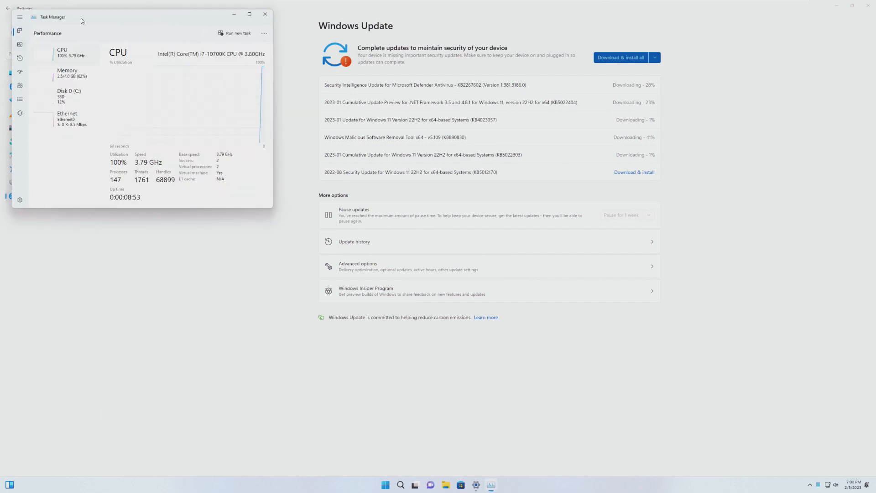
- View Memory usage in Task Manager's Performance view, then scroll through the Processes list
left_click(265, 13)
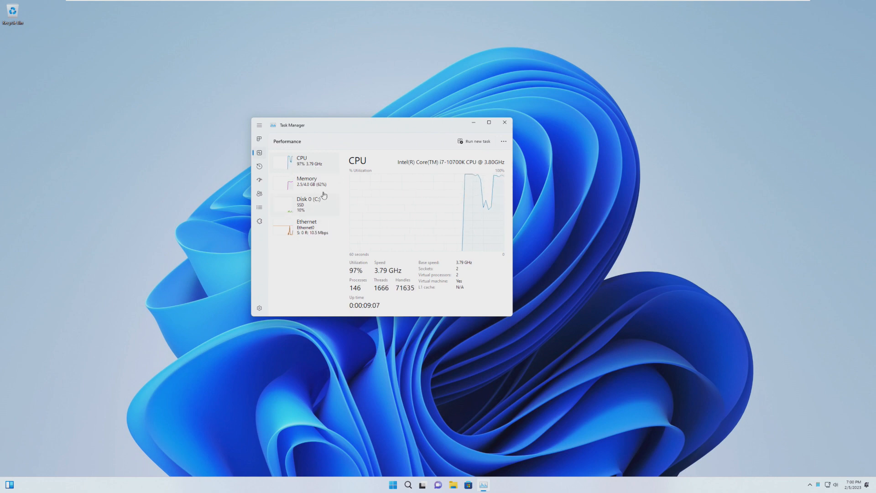
left_click(307, 180)
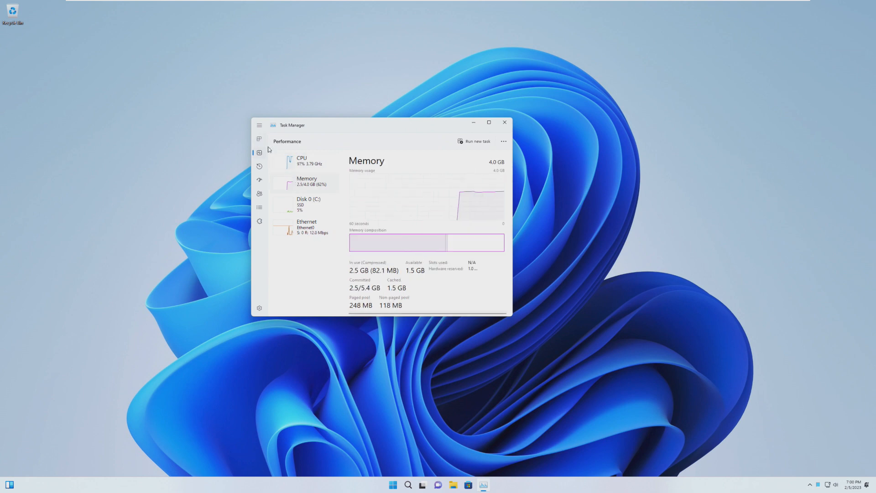
left_click(258, 139)
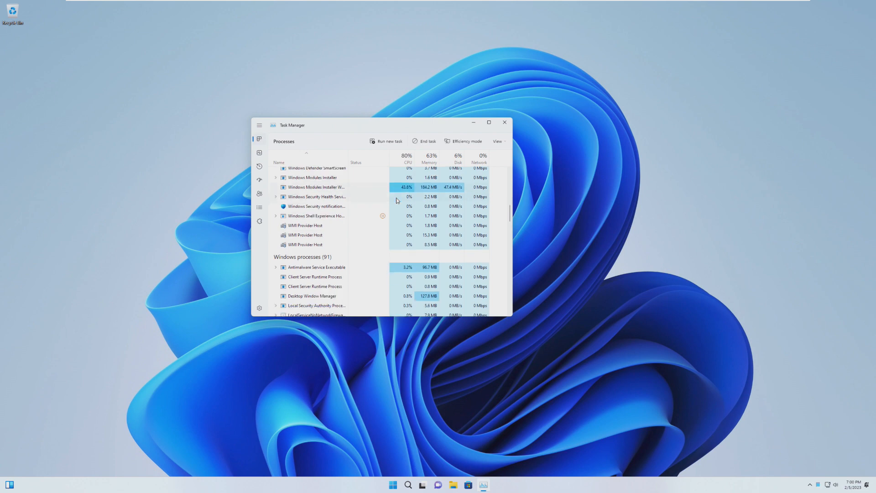
scroll("down", 3)
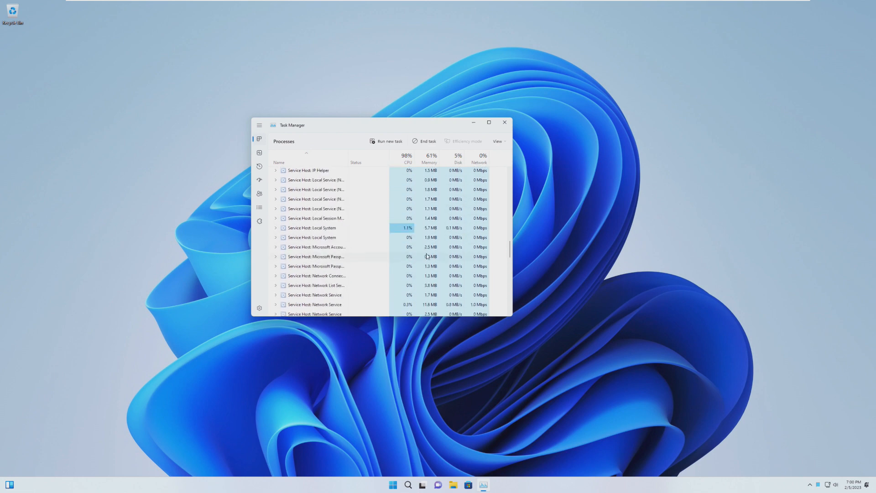
scroll("down", 3)
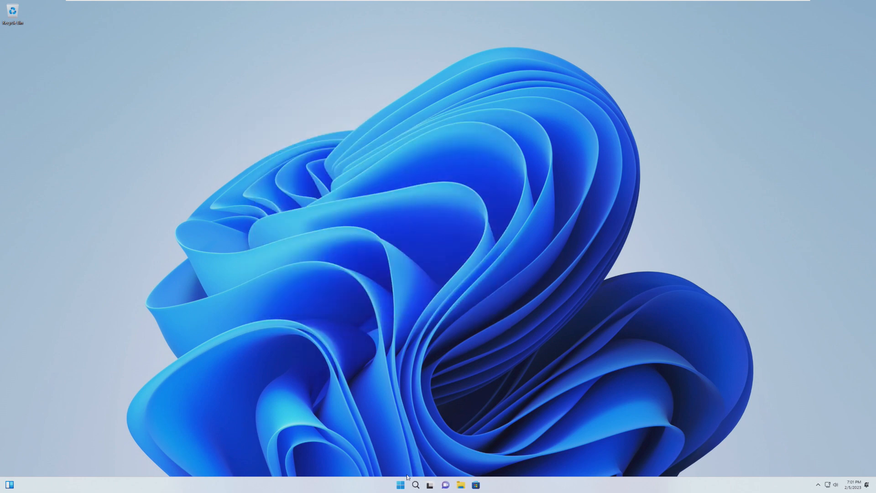
left_click(399, 485)
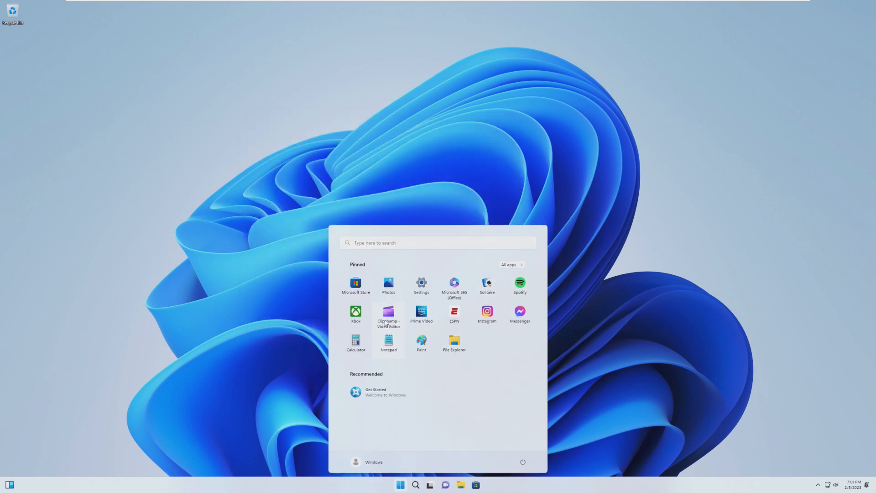
left_click(388, 341)
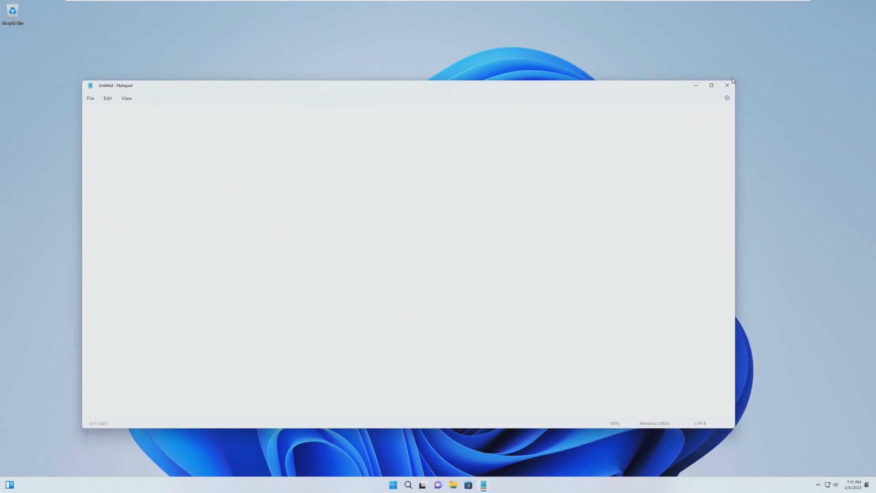
left_click(727, 85)
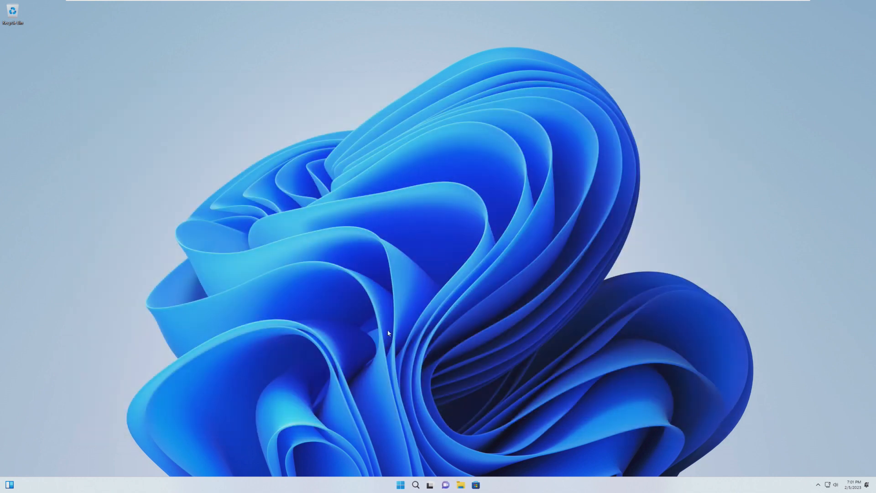
mouse_move(320, 378)
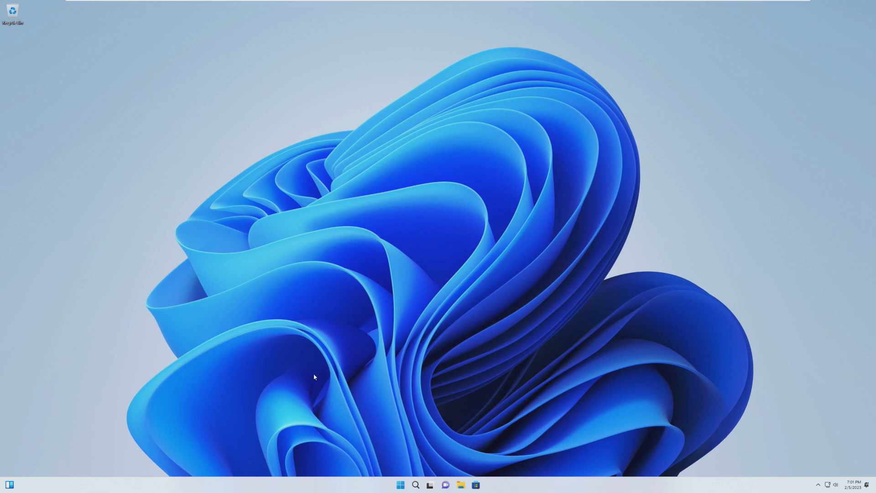
mouse_move(358, 433)
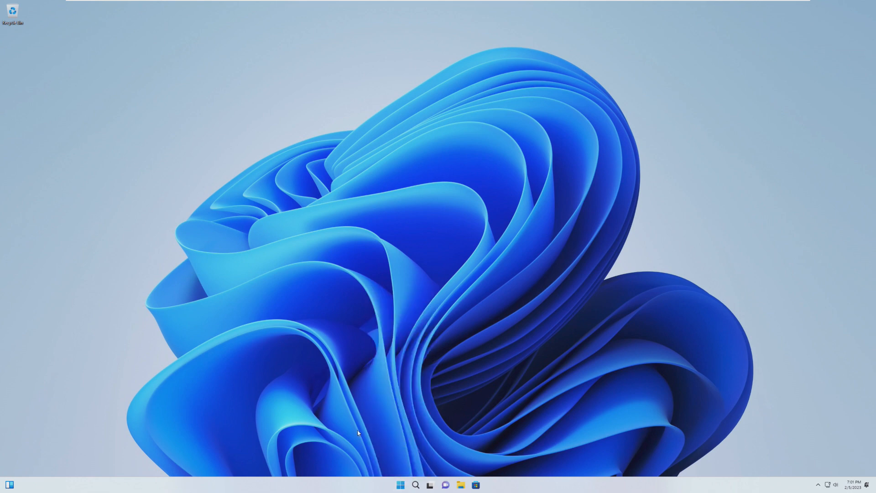